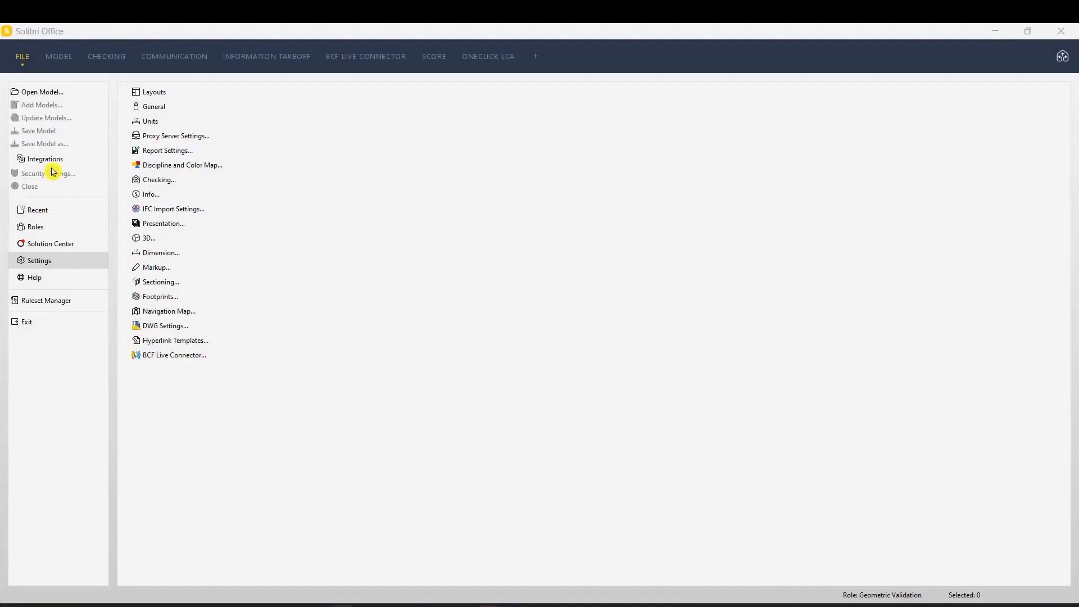
# - Show the Integrations page with the Documents API, BIM 360 and Trimble Connect options
pyautogui.click(44, 159)
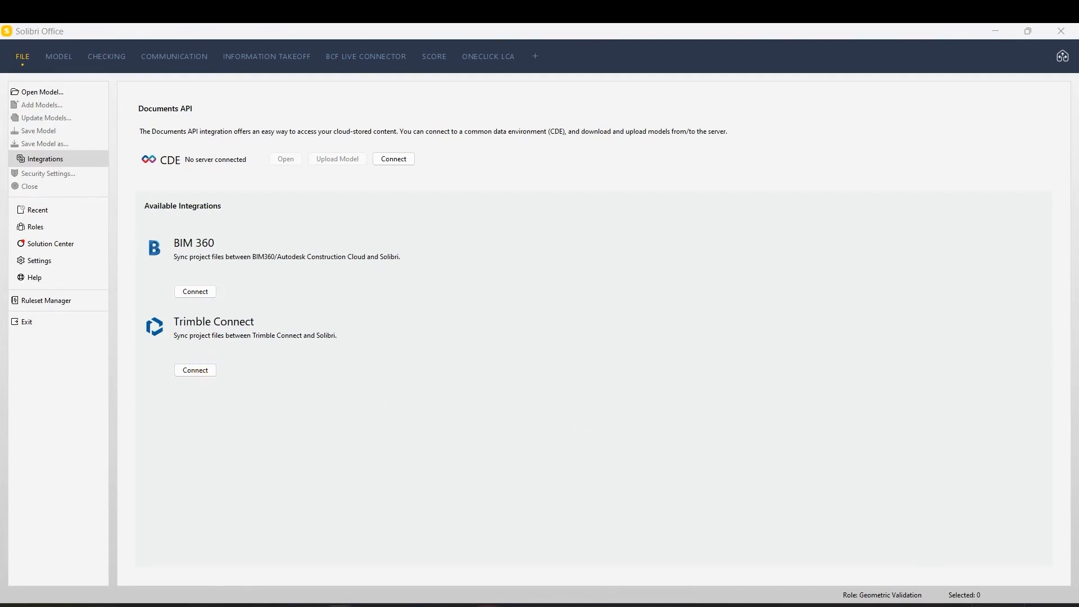
# - Authenticate Trimble Connect via the browser and dismiss the Authentication Successful page
pyautogui.click(194, 370)
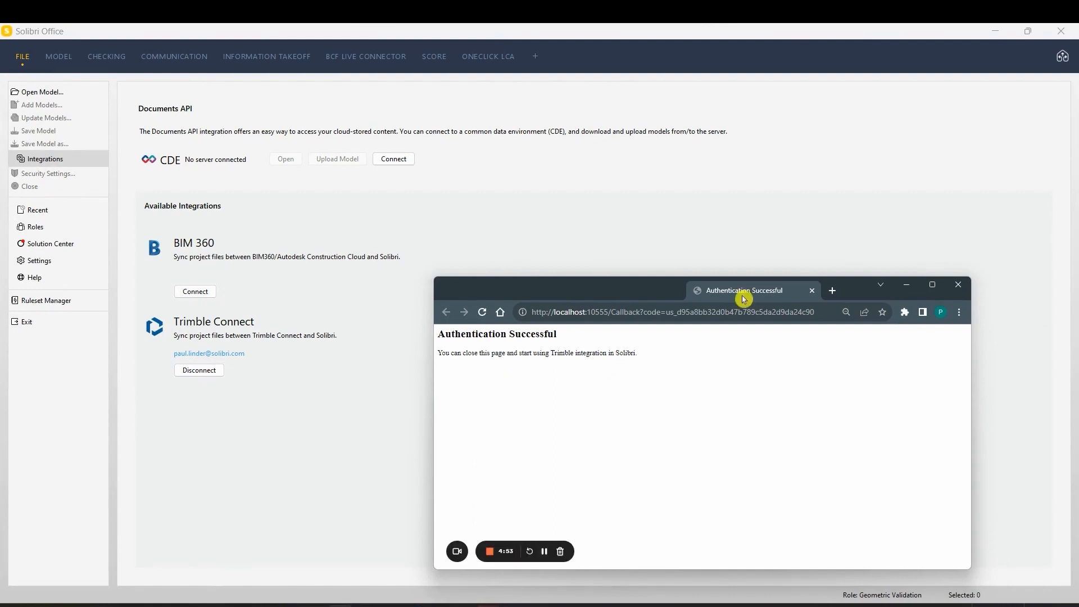
pyautogui.moveTo(955, 290)
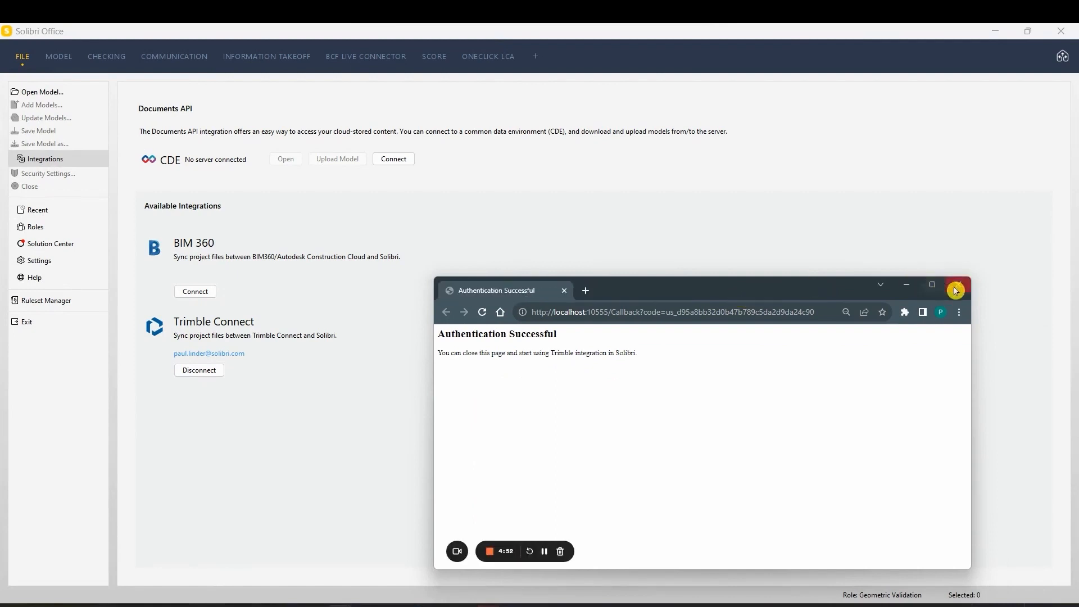
pyautogui.click(954, 289)
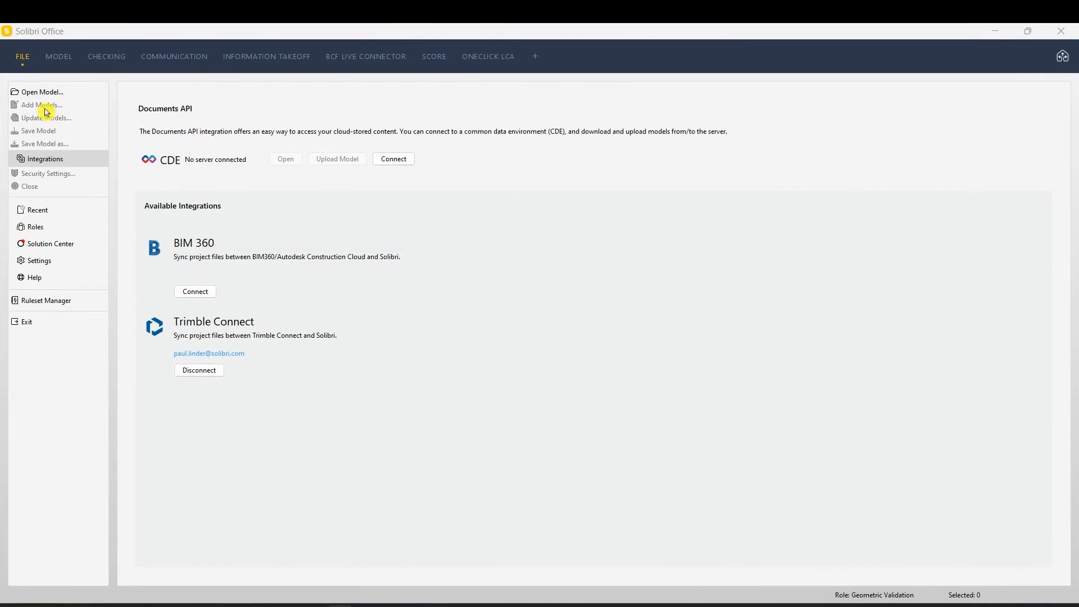
# - Load the three IFC files from the Trimble Connect Test project, accepting their disciplines
pyautogui.click(41, 91)
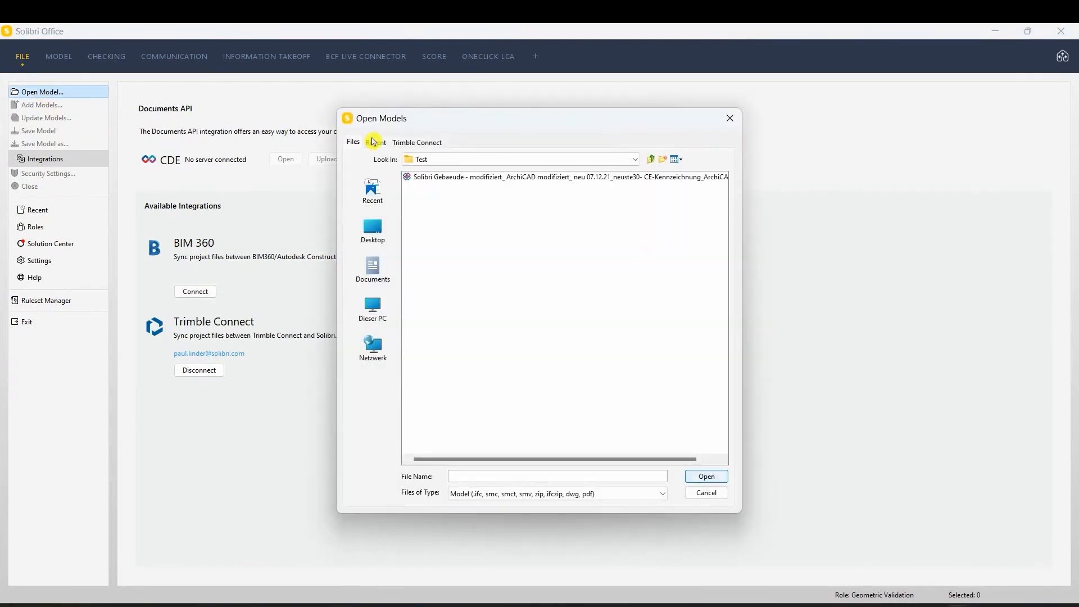
pyautogui.click(416, 141)
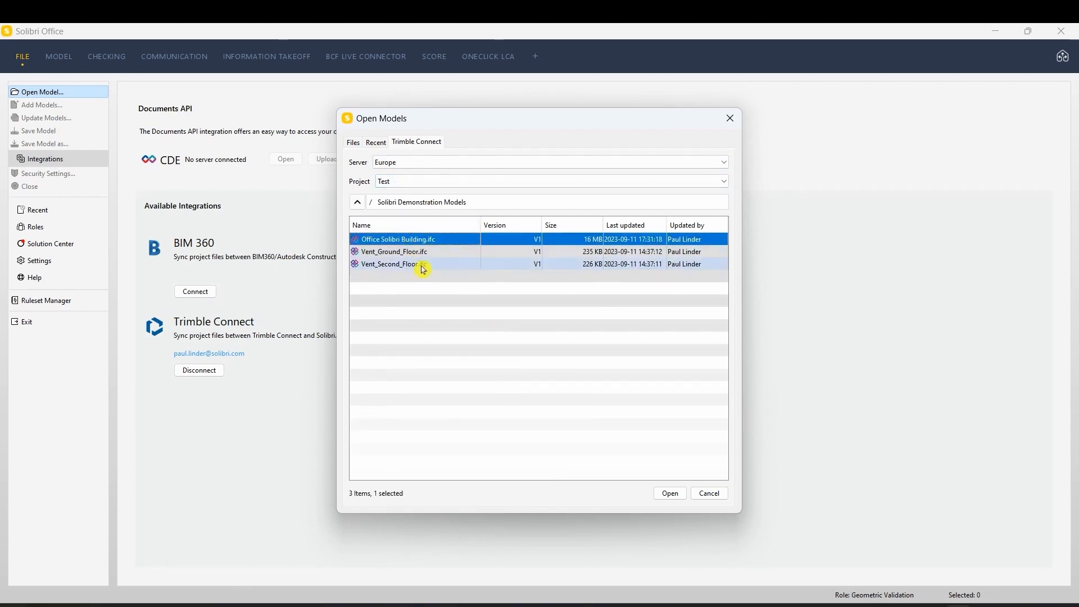
pyautogui.click(667, 493)
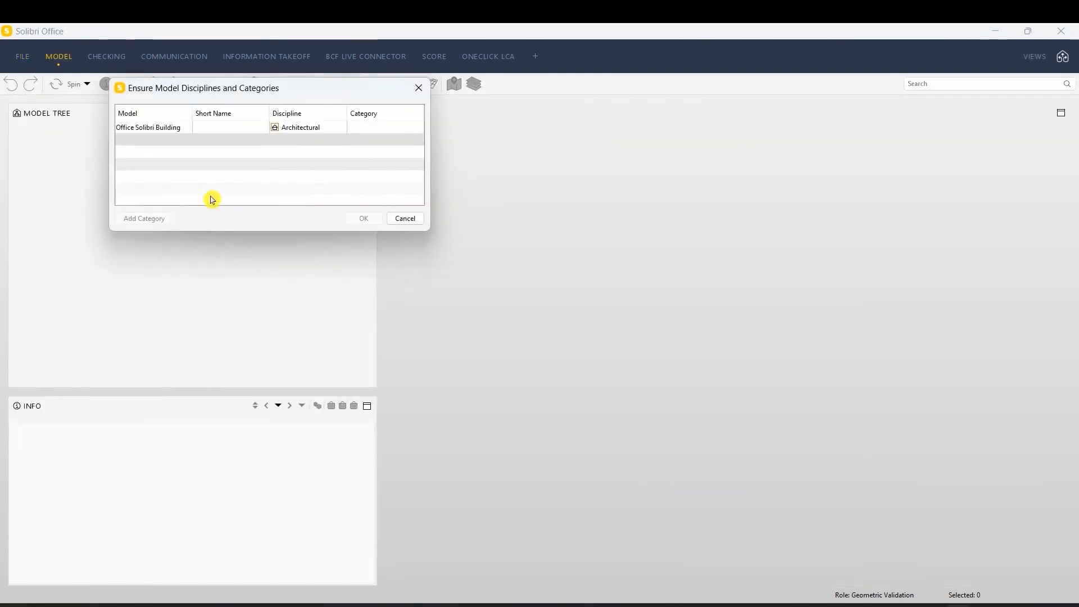
pyautogui.click(363, 218)
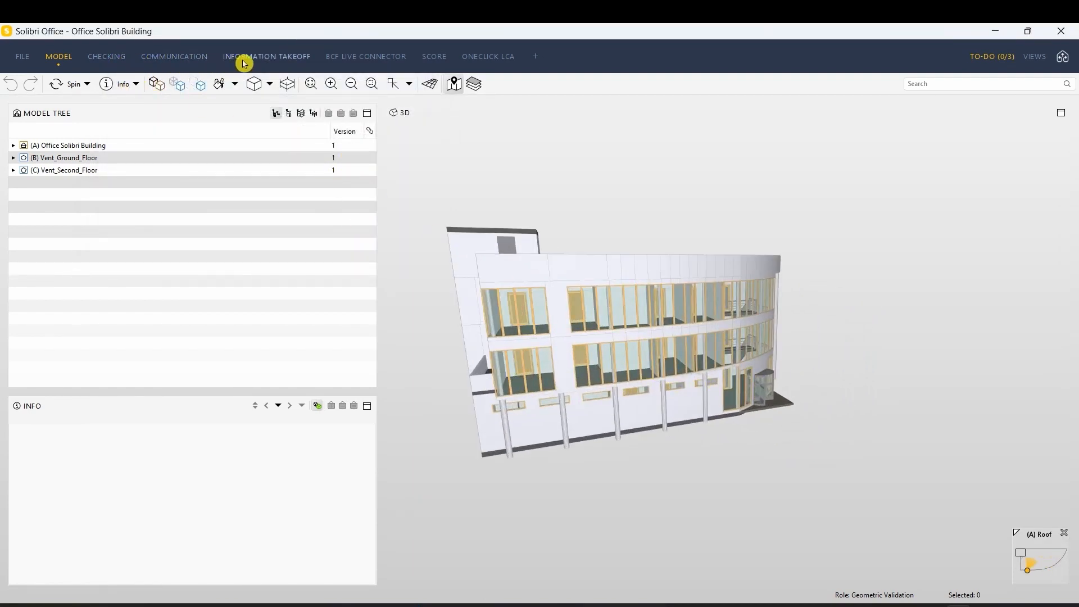
pyautogui.click(23, 56)
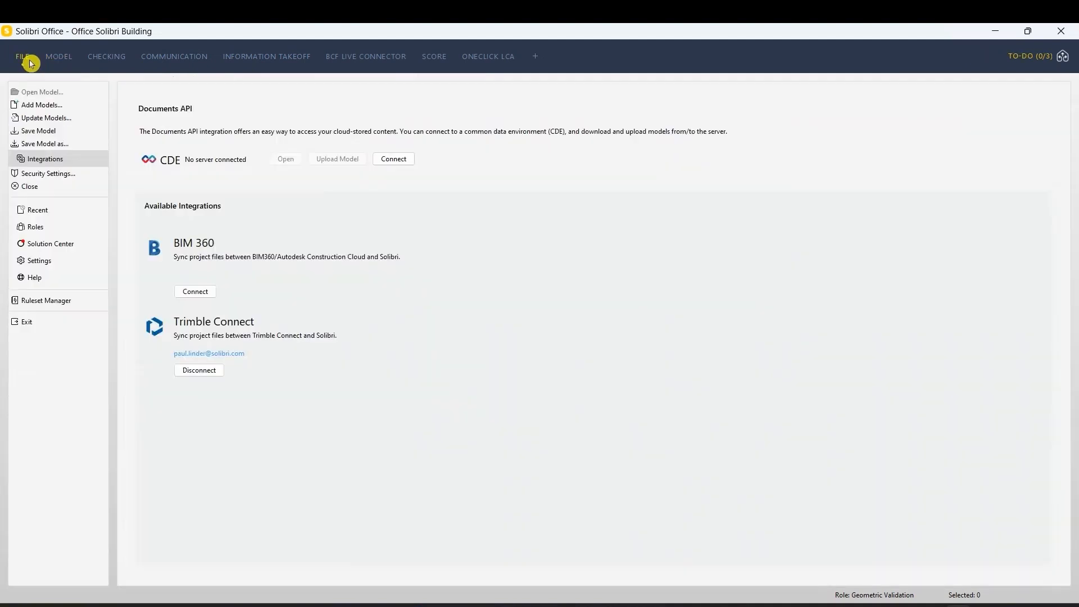
pyautogui.moveTo(44, 143)
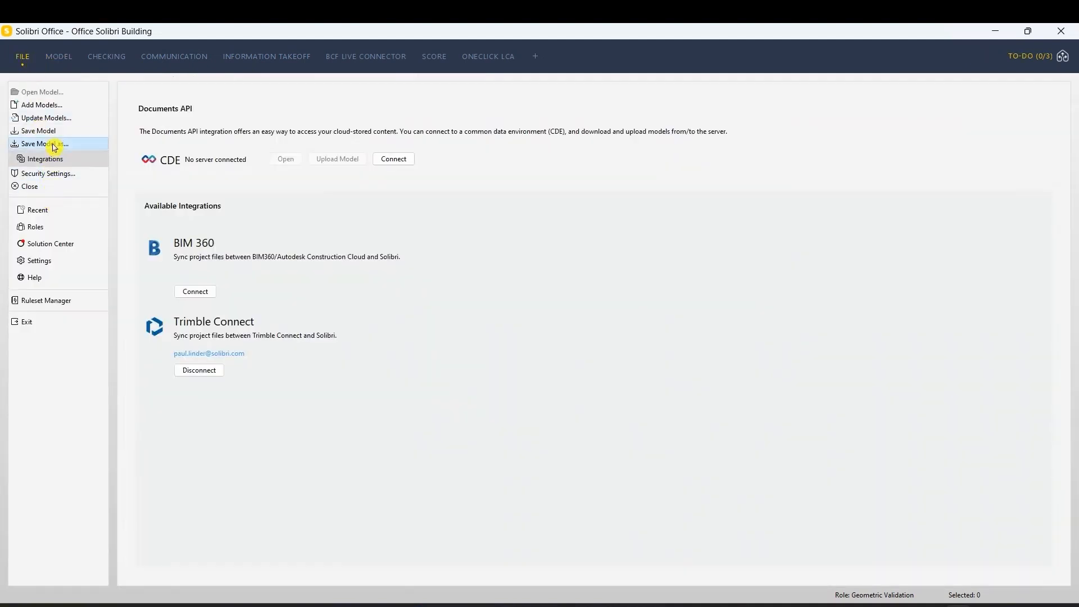
# - Save the project as a 'Coordinated...' SMC to server Europe, project Test on Trimble Connect
pyautogui.click(44, 144)
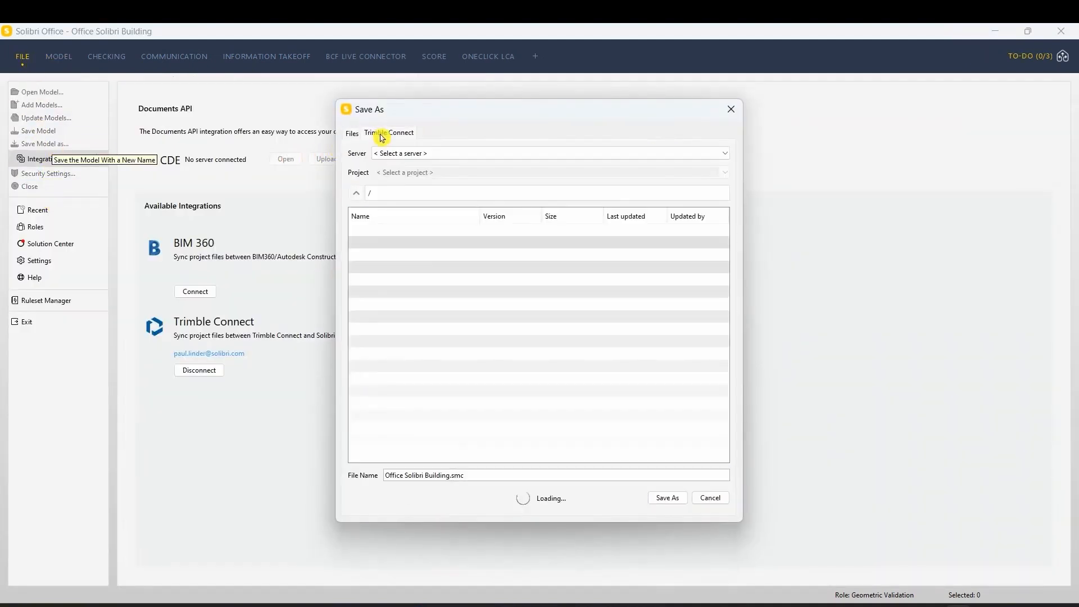
pyautogui.click(549, 153)
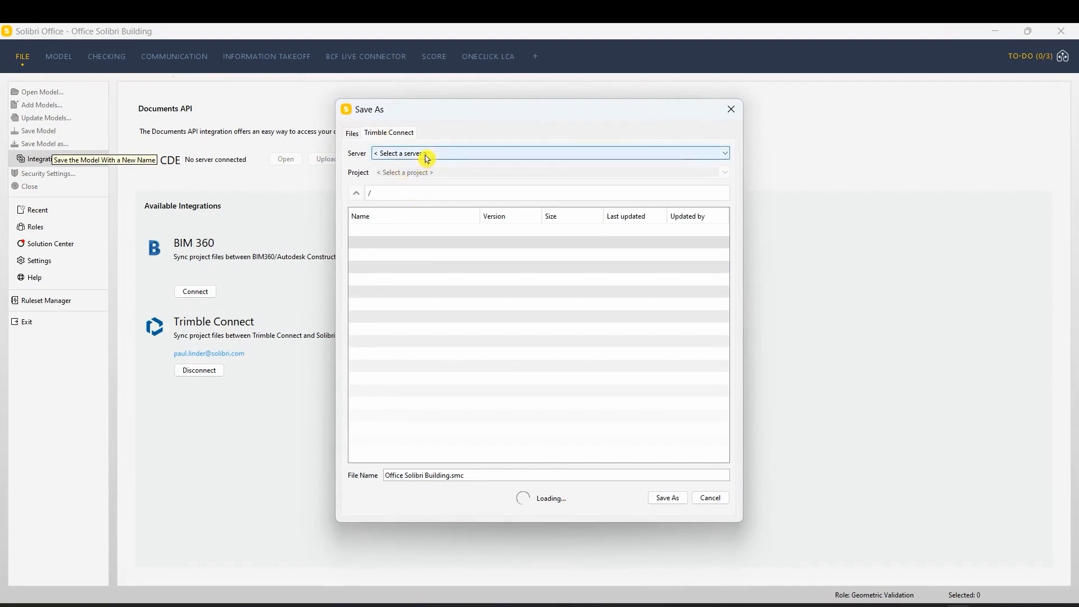
pyautogui.click(547, 153)
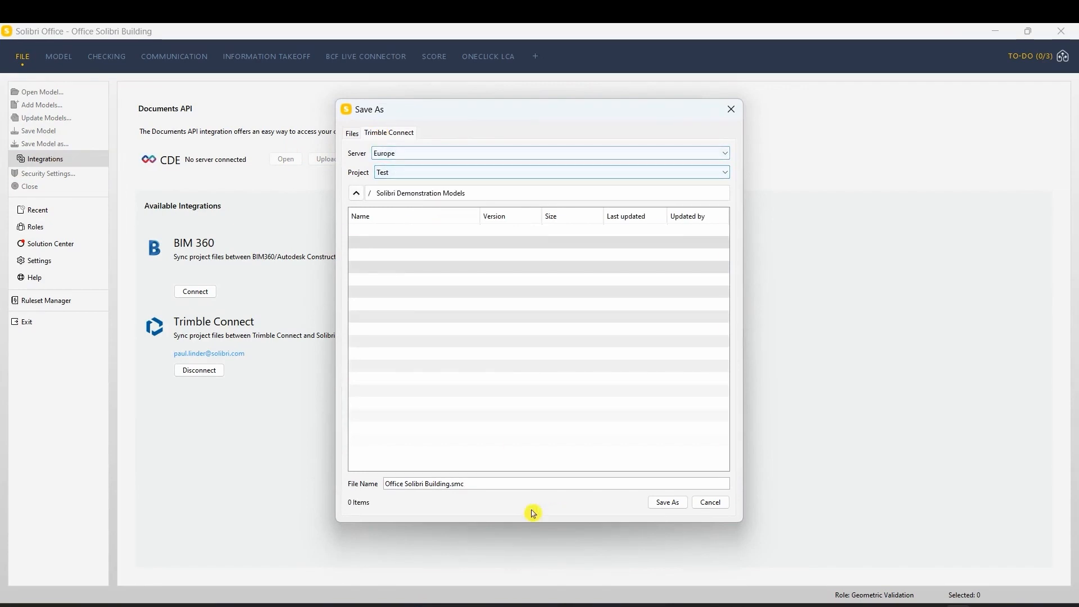
pyautogui.write('Coordinated')
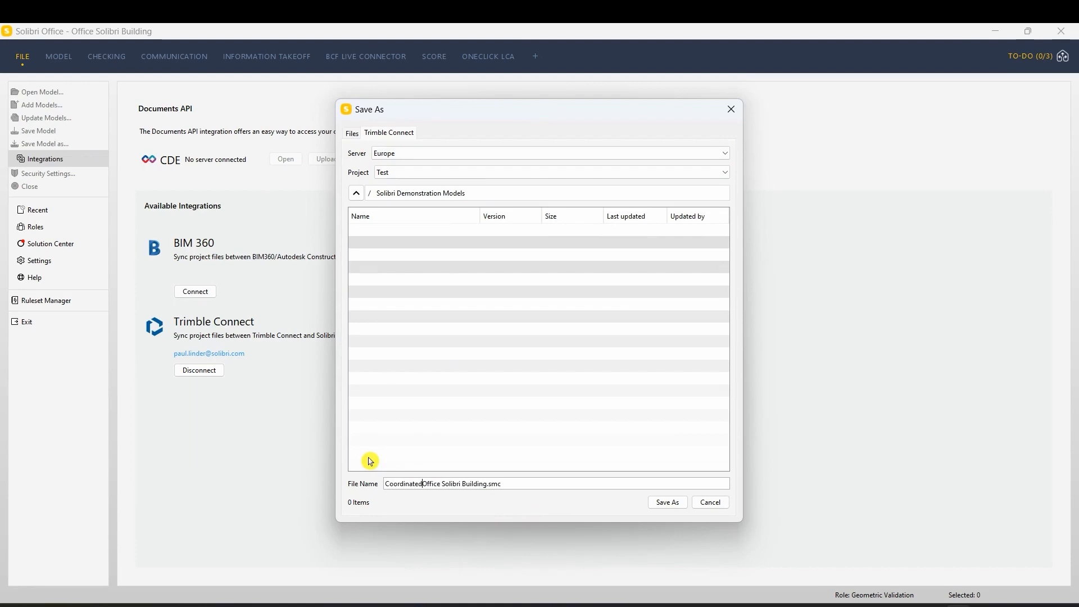
pyautogui.click(664, 502)
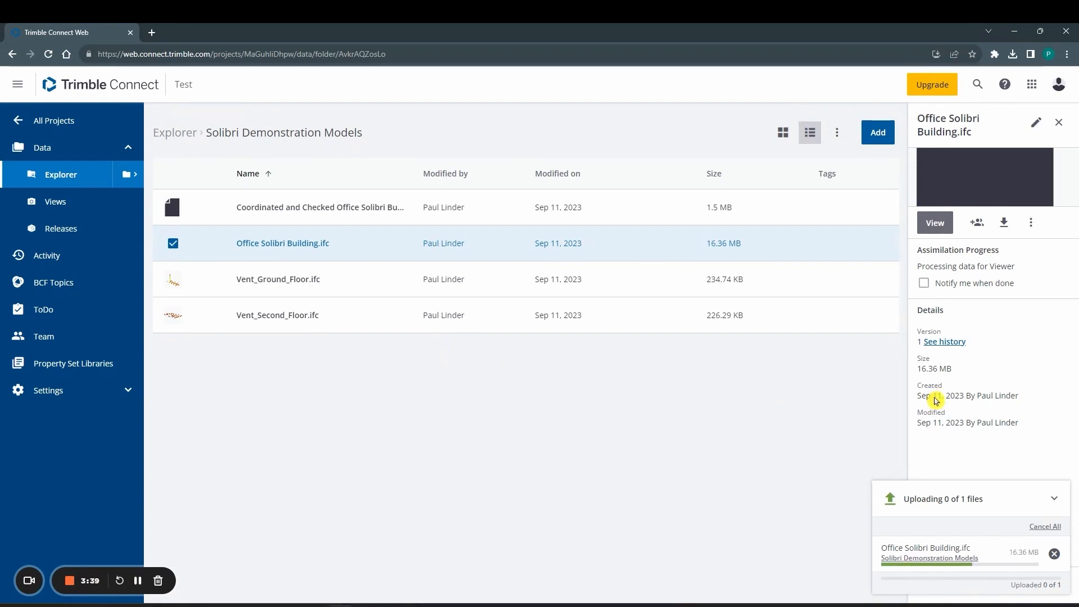
pyautogui.moveTo(939, 378)
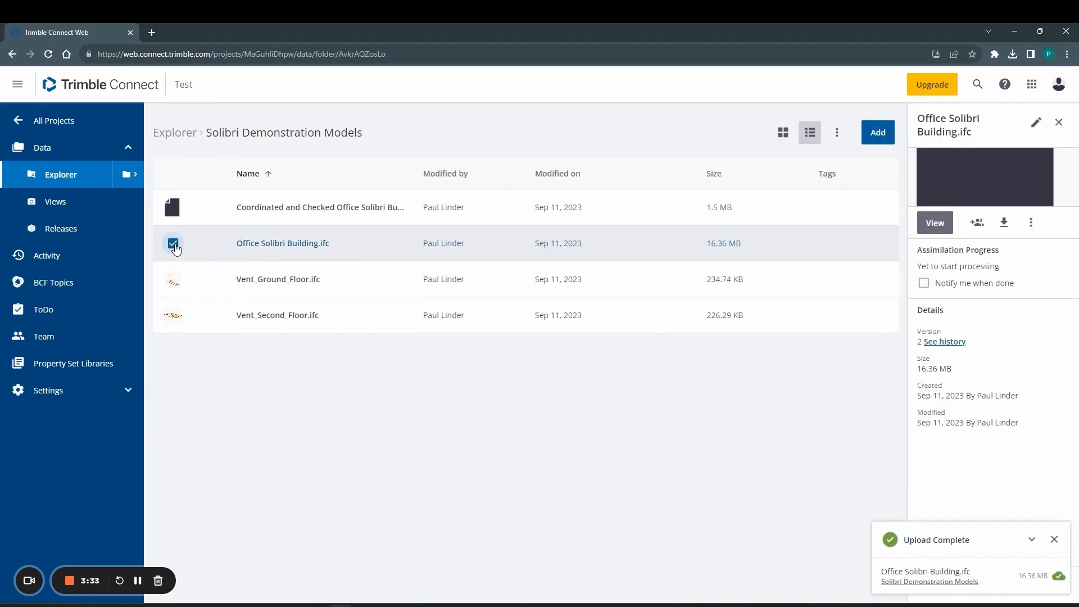
# - Select Office Solibri Building.ifc in Trimble Connect to confirm it shows Version 2
pyautogui.click(947, 342)
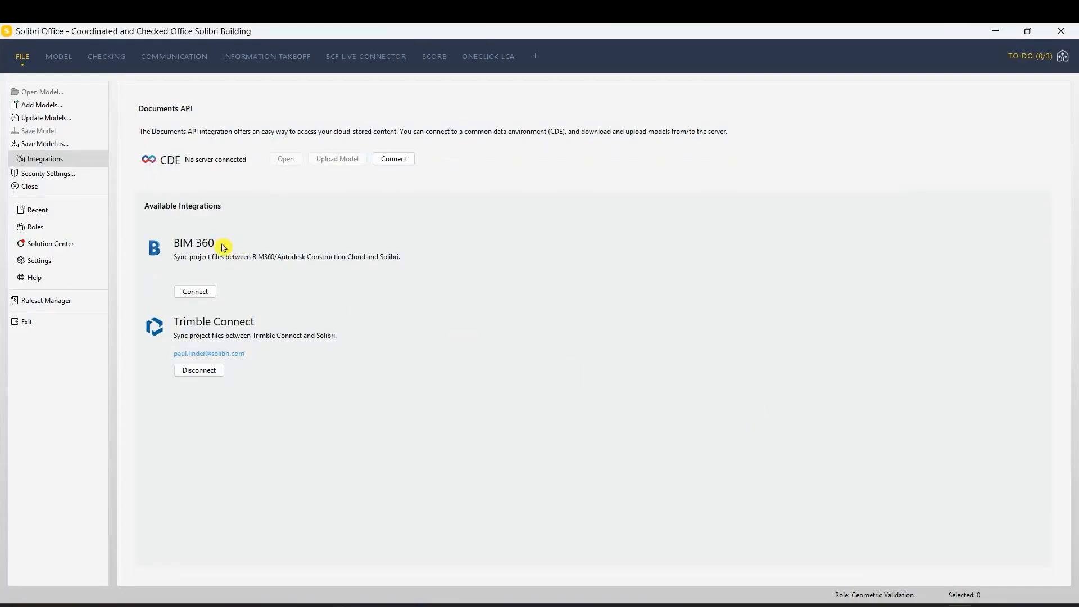
# - Update the Office Solibri Building model in the Model Tree to the new Trimble Connect version
pyautogui.click(58, 56)
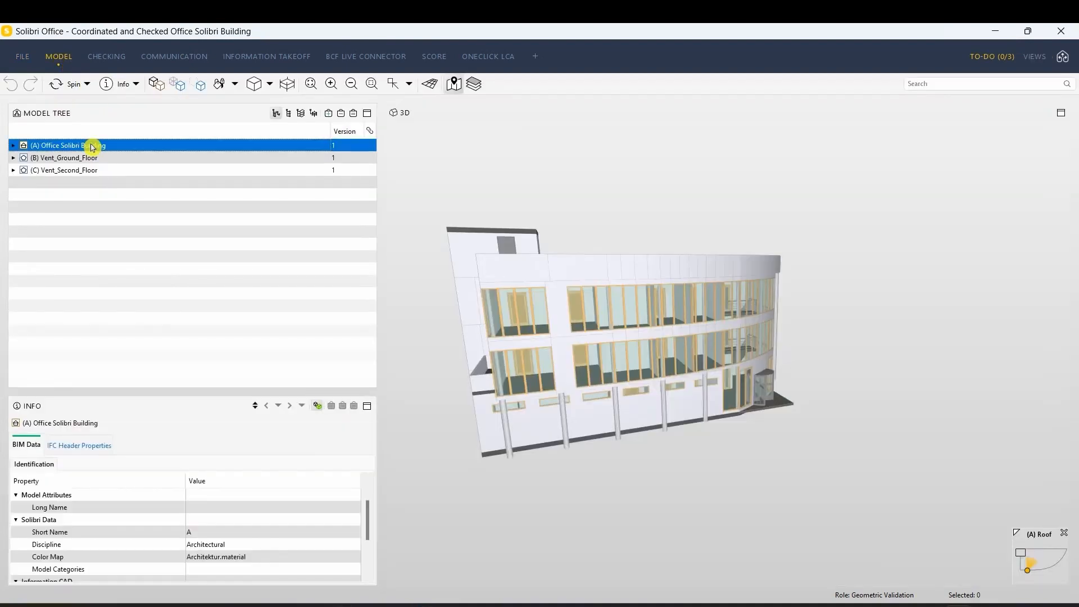
pyautogui.rightClick(90, 145)
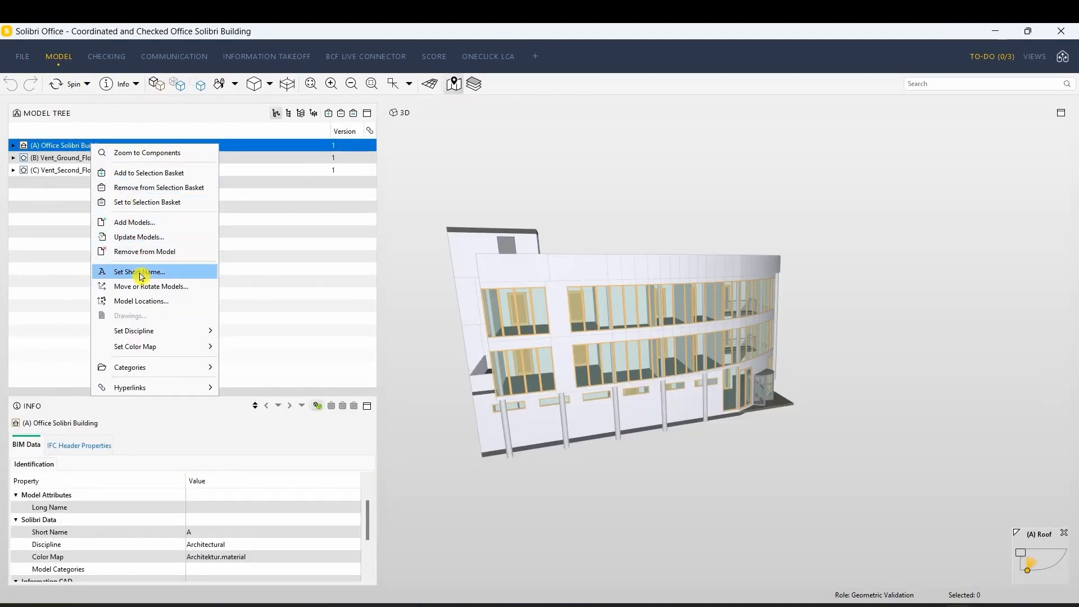
pyautogui.click(139, 237)
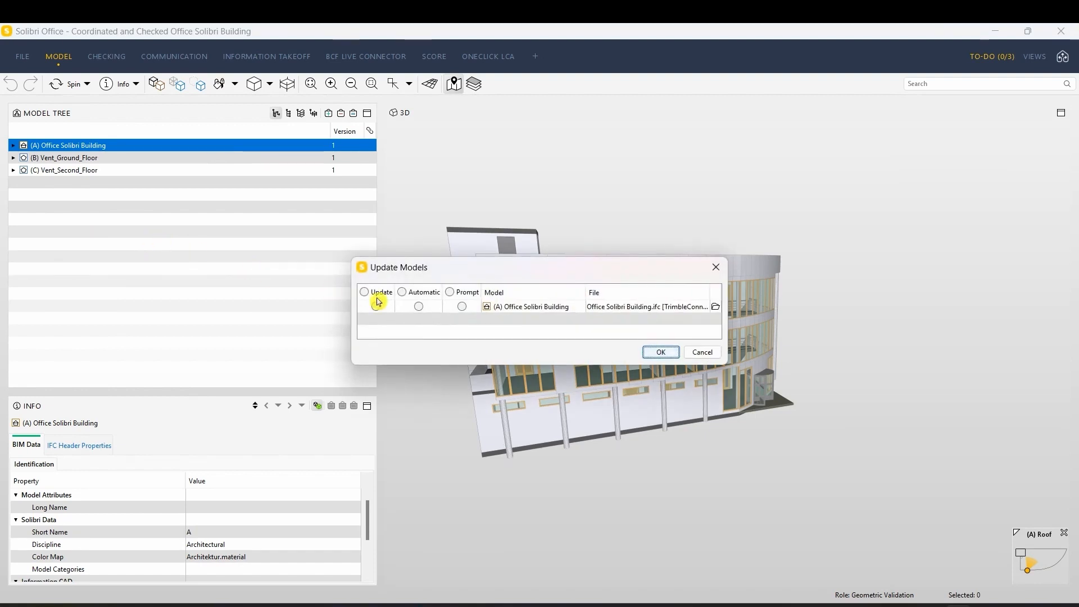
pyautogui.click(364, 292)
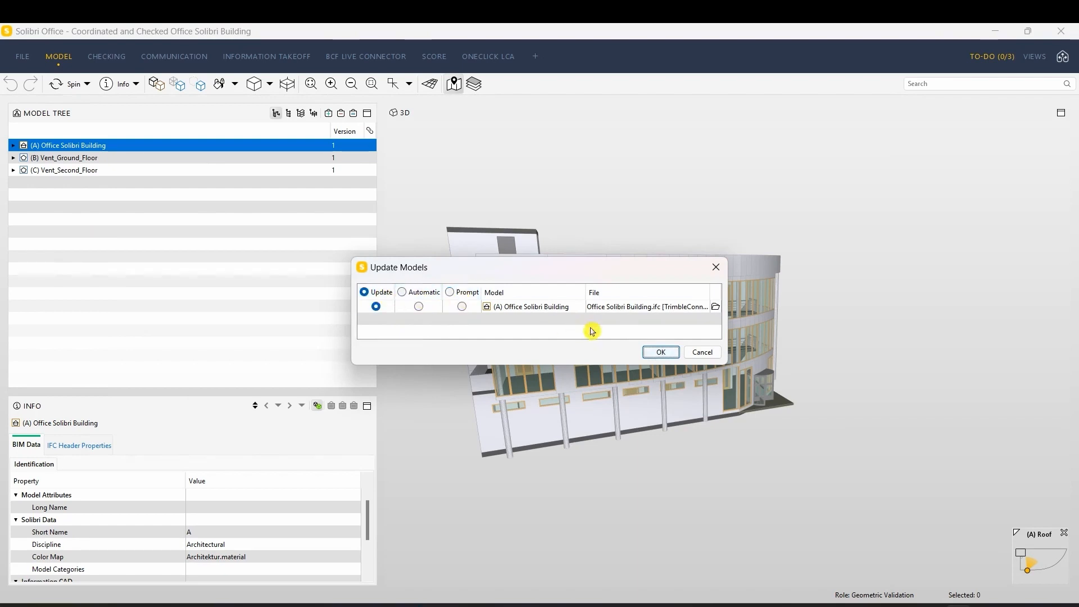
pyautogui.click(659, 352)
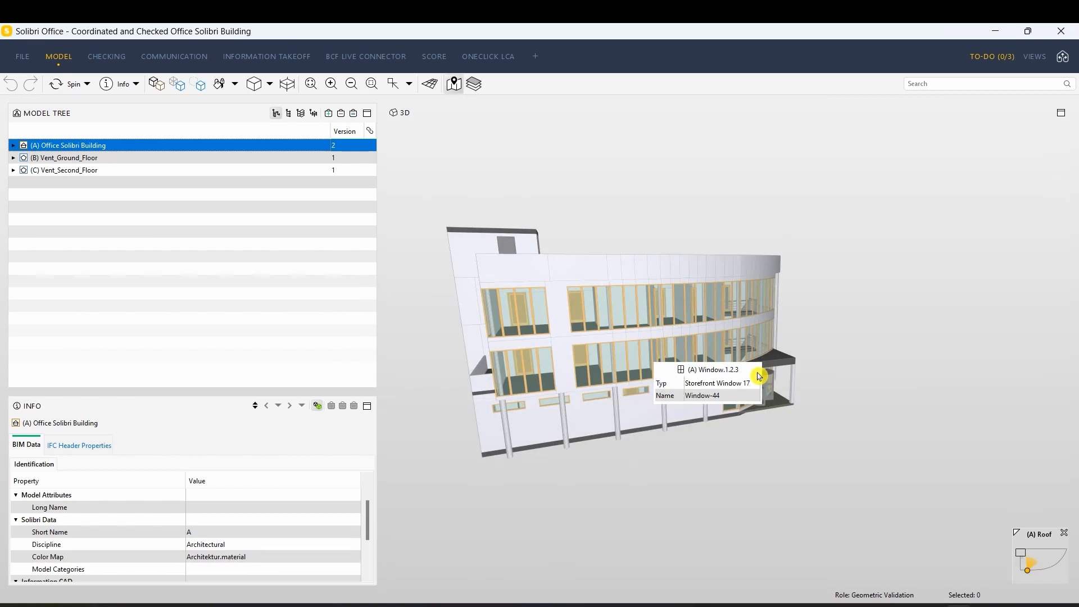
pyautogui.moveTo(780, 361)
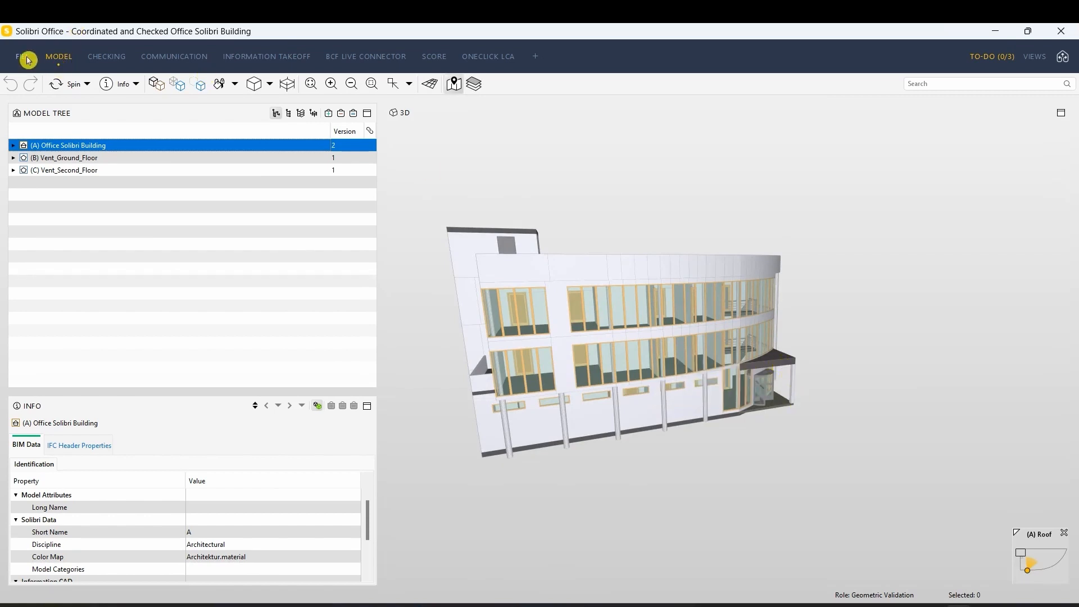
# - Return to the File page to save the updated project again
pyautogui.click(22, 57)
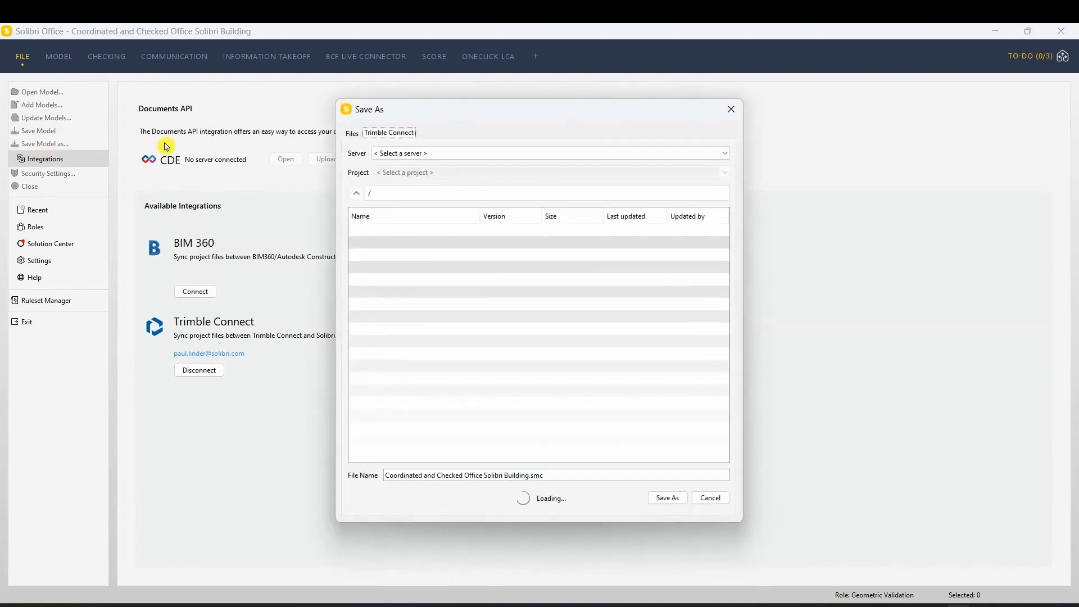